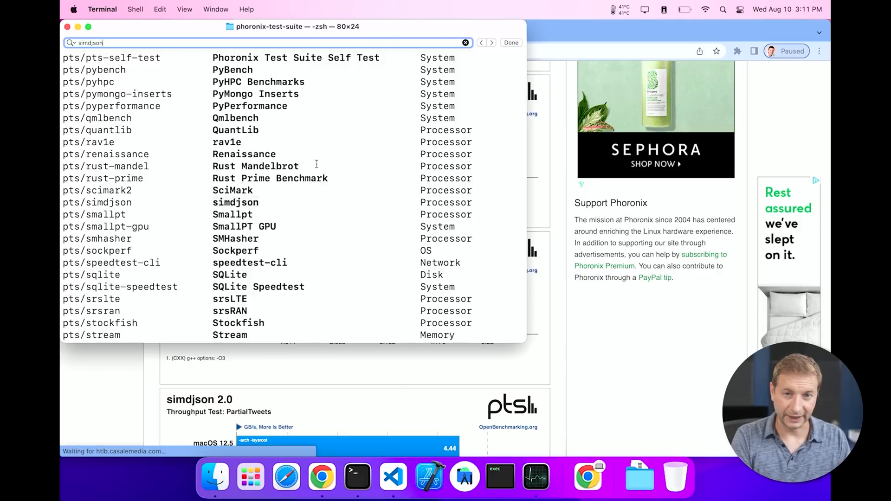
Go through the Apple M2 article's charts to the PyBench 2018-02-16 results on page 3.
{"action": "left_click", "coordinate": [98, 202]}
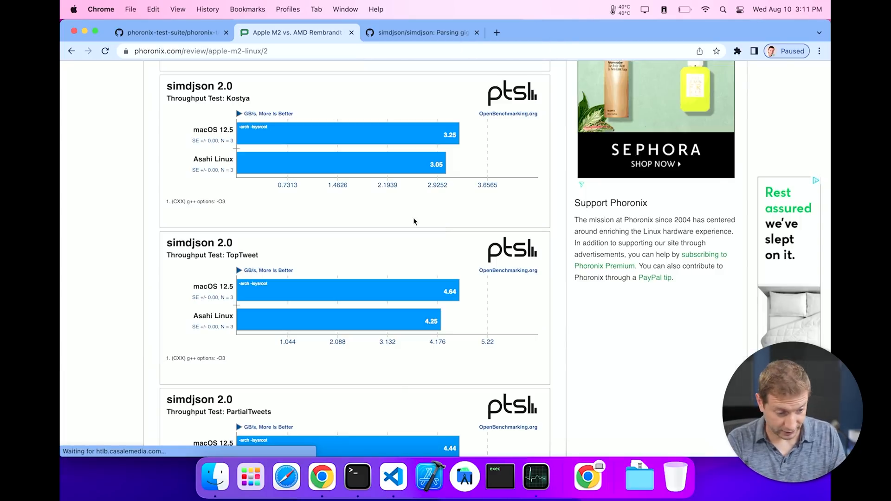
{"action": "scroll", "scroll_direction": "down", "scroll_amount": 3}
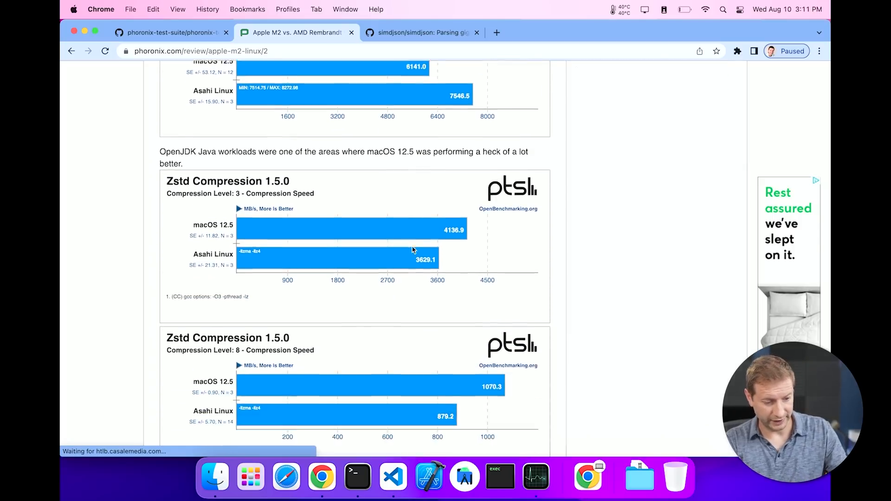
{"action": "scroll", "scroll_direction": "down", "scroll_amount": 3}
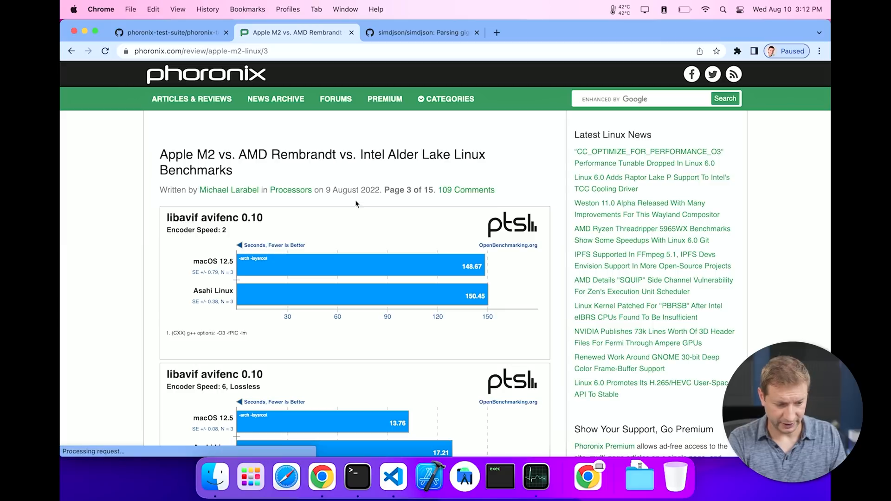
{"action": "scroll", "scroll_direction": "down", "scroll_amount": 3}
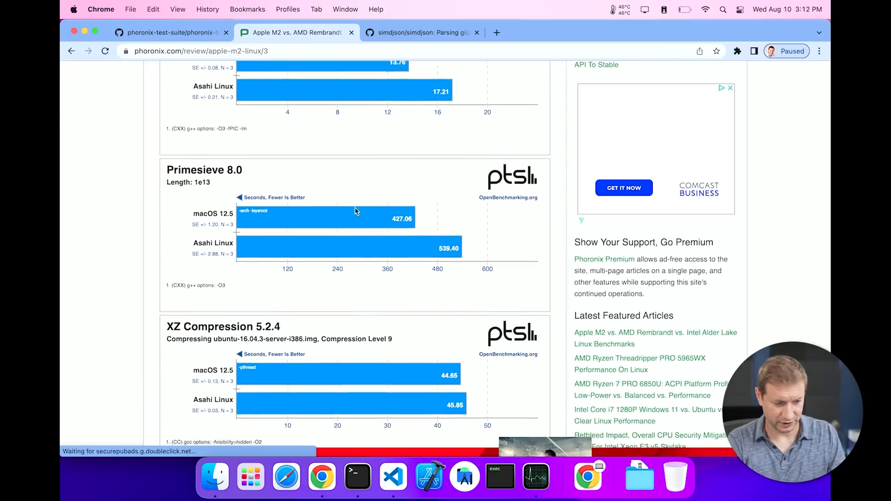
{"action": "scroll", "scroll_direction": "down", "scroll_amount": 3}
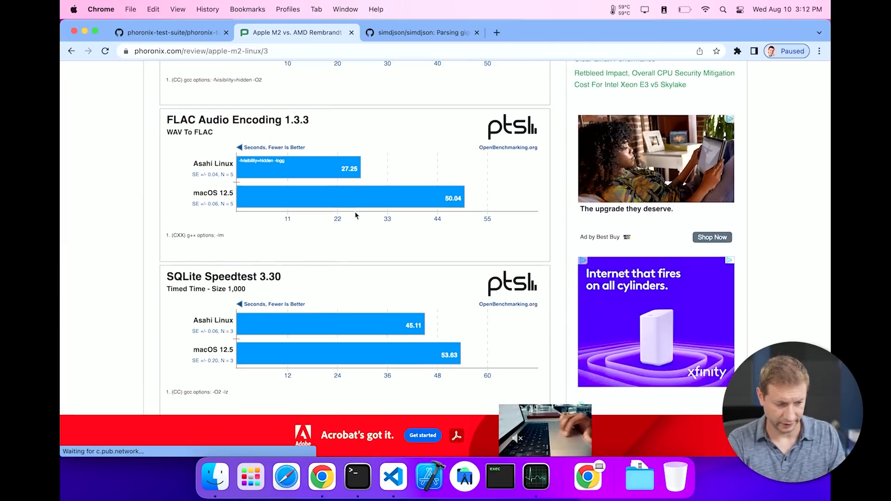
{"action": "scroll", "scroll_direction": "down", "scroll_amount": 3}
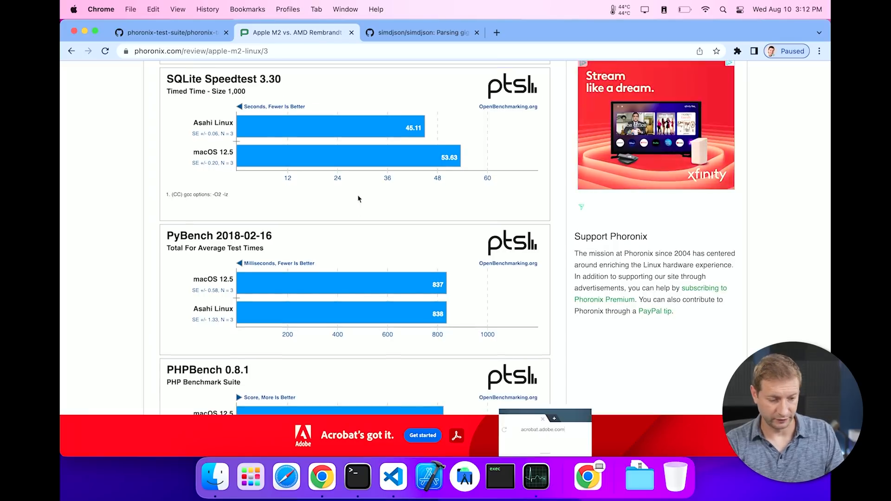
{"action": "scroll", "scroll_direction": "down", "scroll_amount": 3}
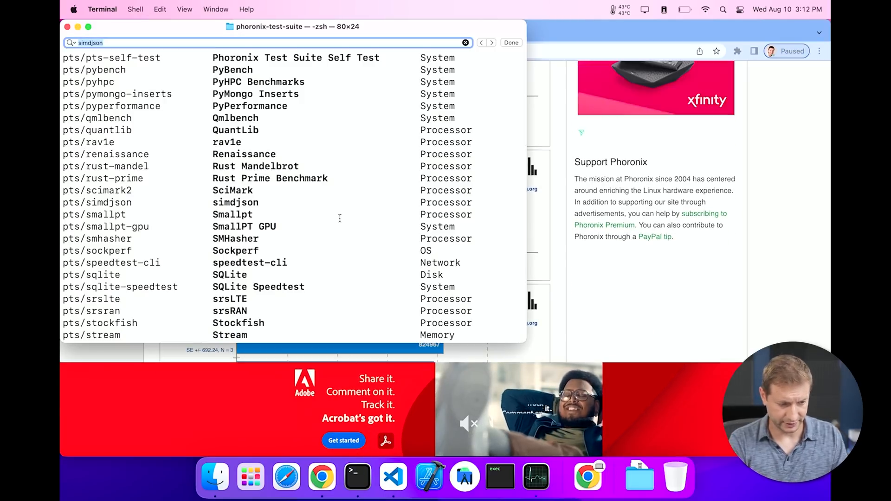
Search the test list for 'pybench' to locate the pts/pybench System benchmark.
{"action": "type", "text": "pybench"}
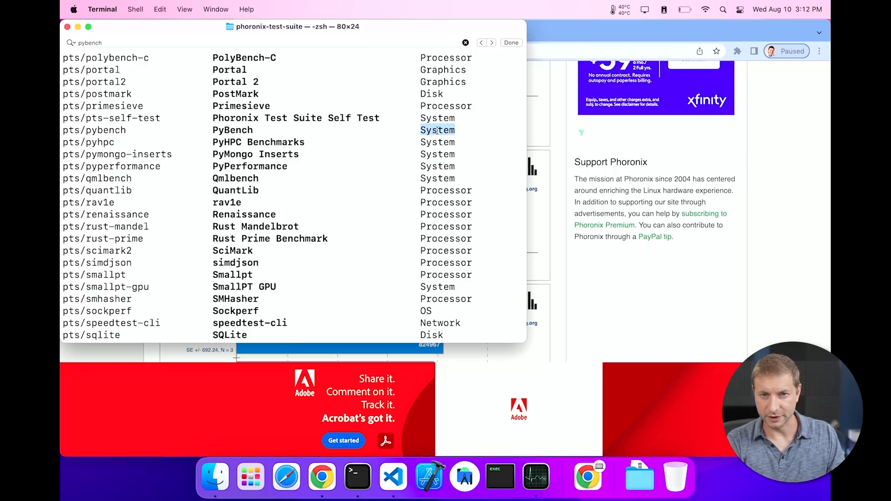
{"action": "mouse_move", "coordinate": [492, 62]}
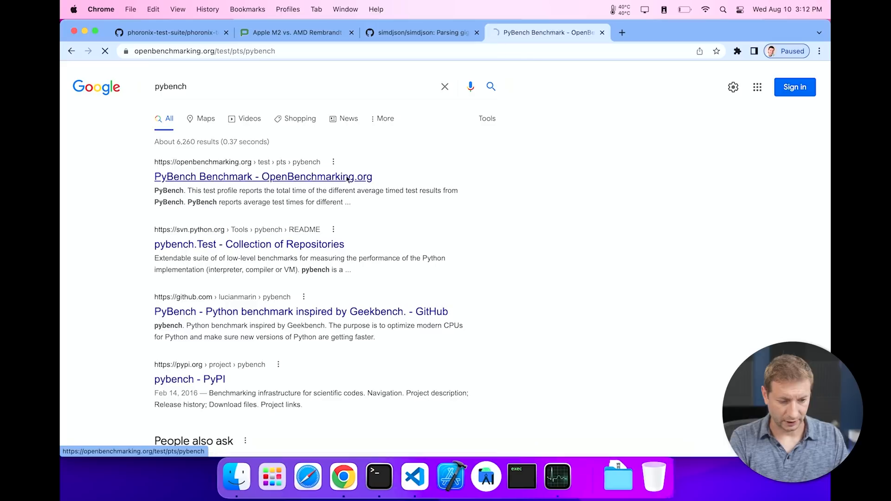
Review the OpenBenchmarking.org PyBench profile's run command, popularity statistics and revision history.
{"action": "left_click", "coordinate": [262, 176]}
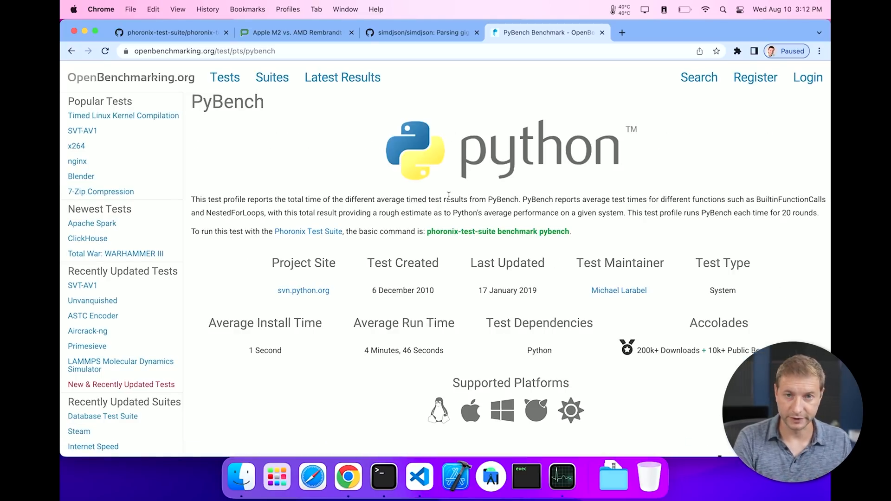
{"action": "scroll", "scroll_direction": "down", "scroll_amount": 3}
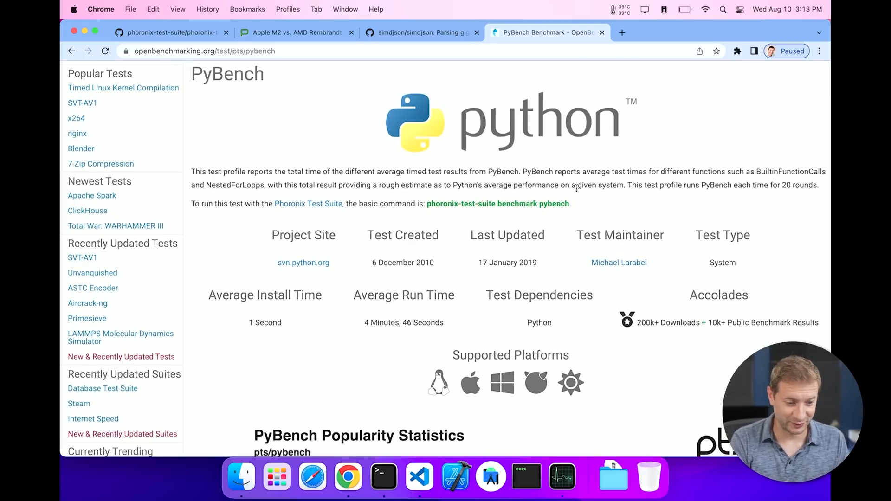
{"action": "scroll", "scroll_direction": "down", "scroll_amount": 3}
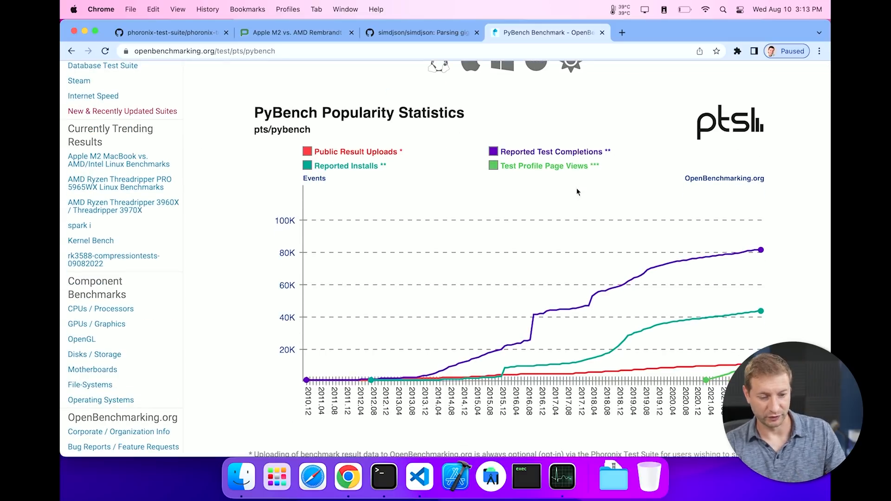
{"action": "scroll", "scroll_direction": "down", "scroll_amount": 3}
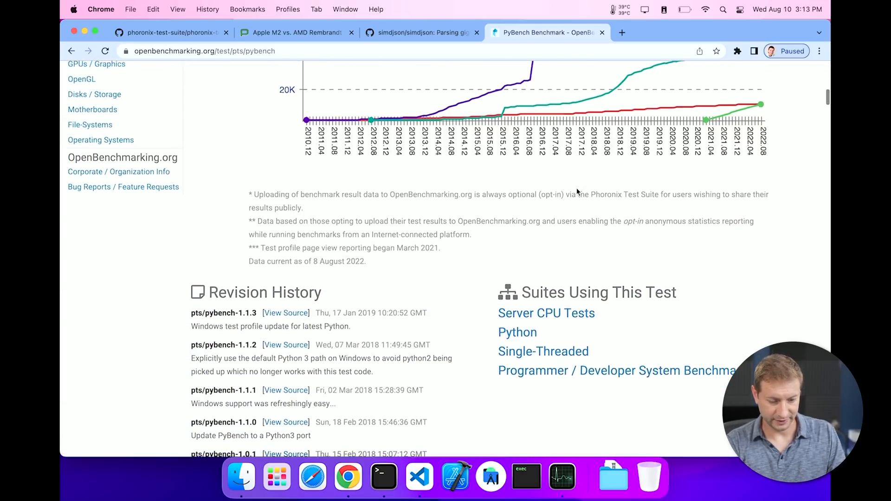
{"action": "scroll", "scroll_direction": "up", "scroll_amount": 3}
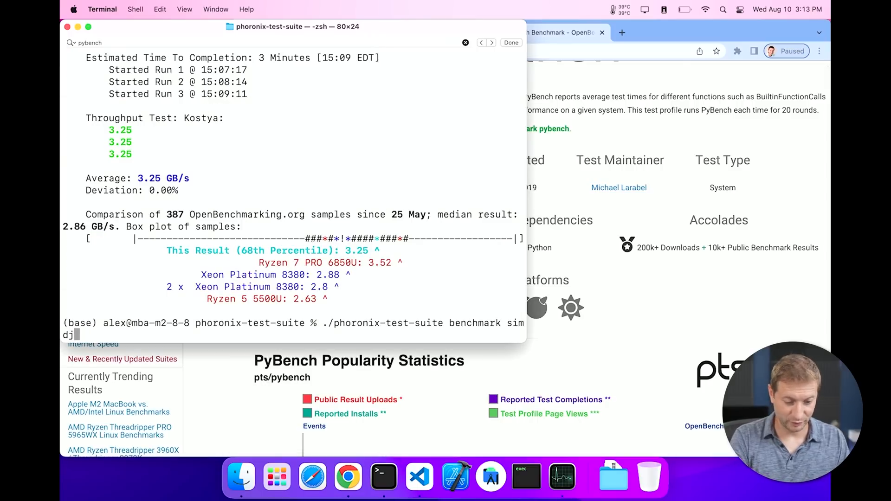
Launch ./phoronix-test-suite benchmark pybench to start the PyBench test.
{"action": "type", "text": "pybench"}
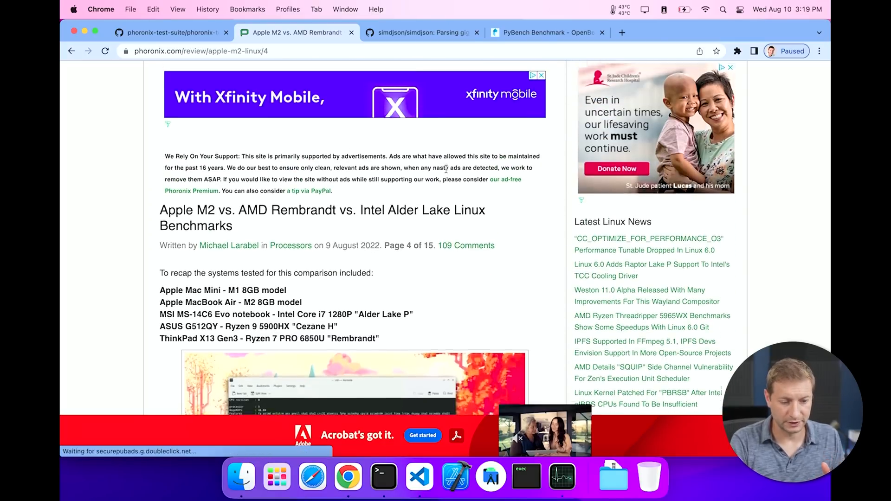
Continue the article past page 4 to the WebP Image Encode chart on page 5.
{"action": "scroll", "scroll_direction": "down", "scroll_amount": 3}
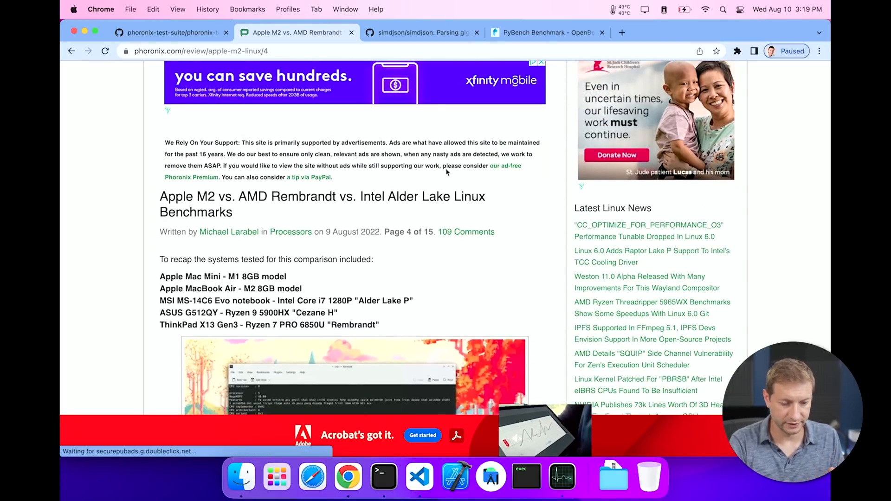
{"action": "scroll", "scroll_direction": "down", "scroll_amount": 3}
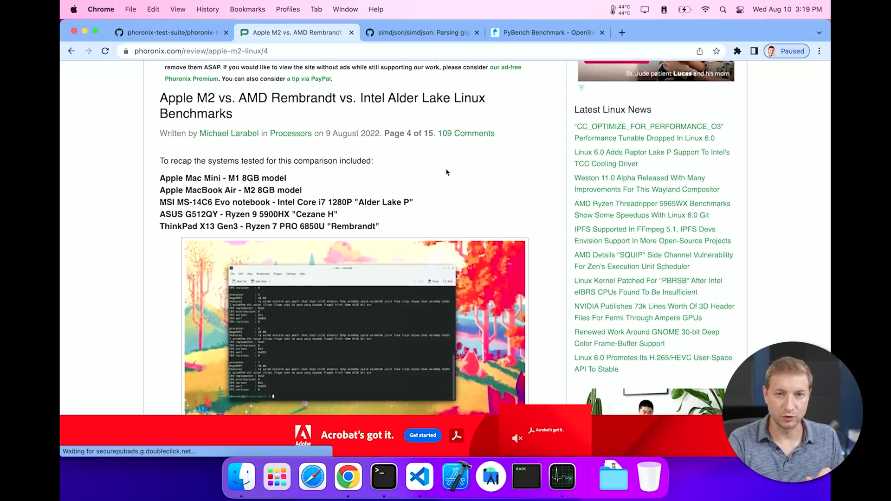
{"action": "scroll", "scroll_direction": "down", "scroll_amount": 3}
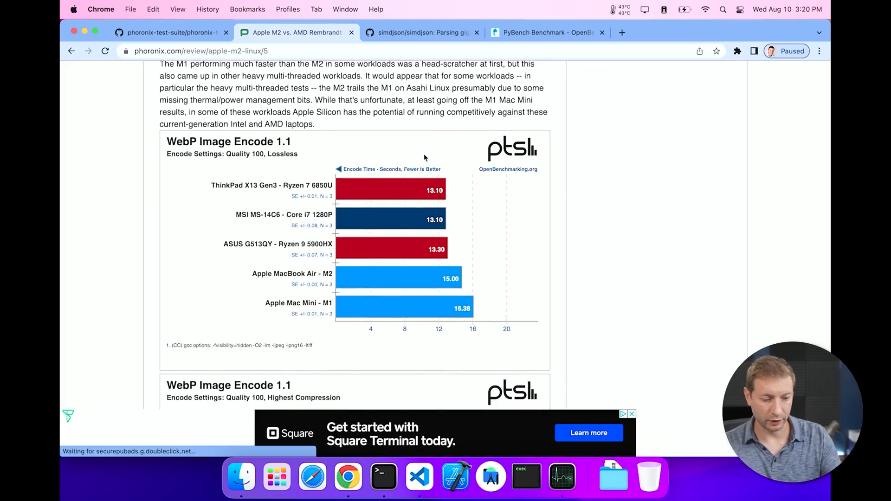
{"action": "scroll", "scroll_direction": "down", "scroll_amount": 3}
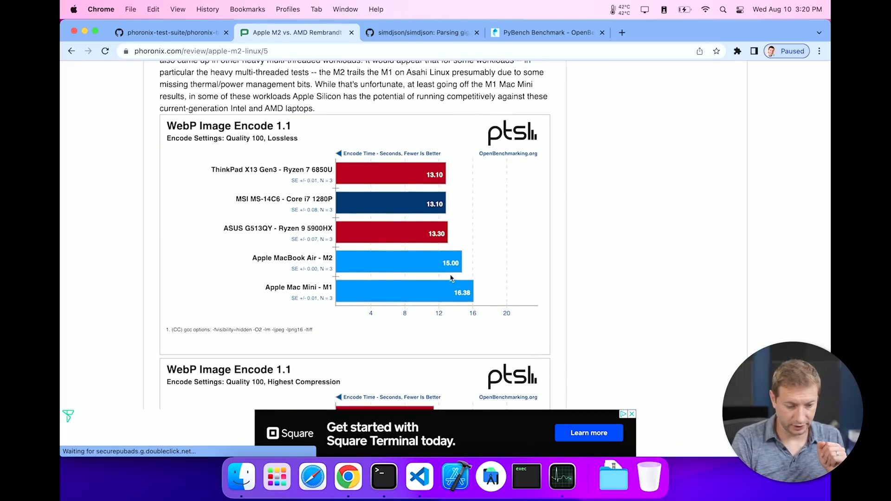